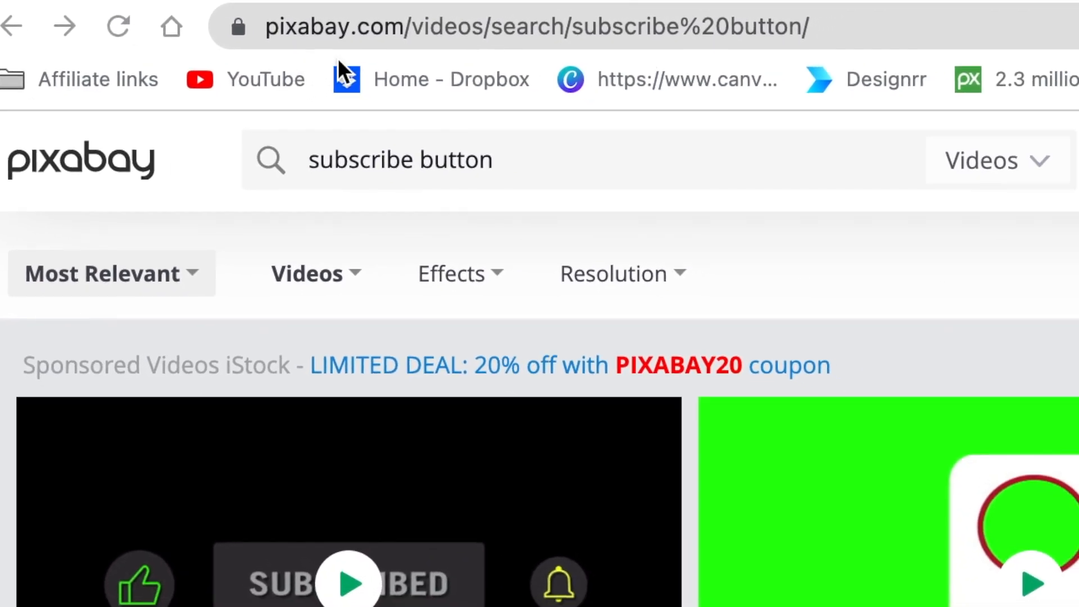
- Scroll through the Pexels video results for 'youtube subscribe button'
scroll(down, 3)
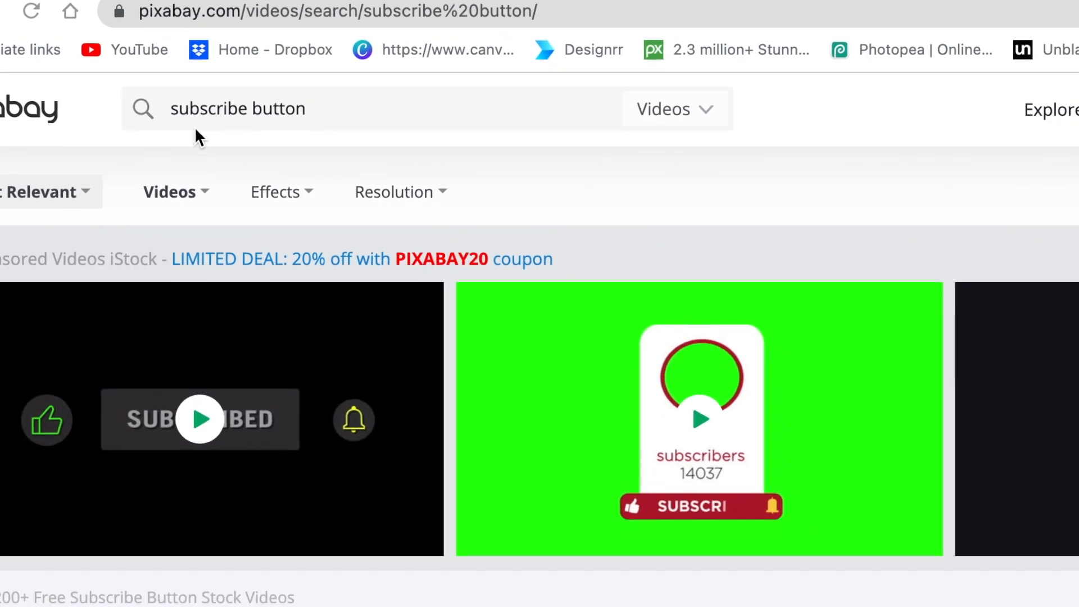
scroll(down, 3)
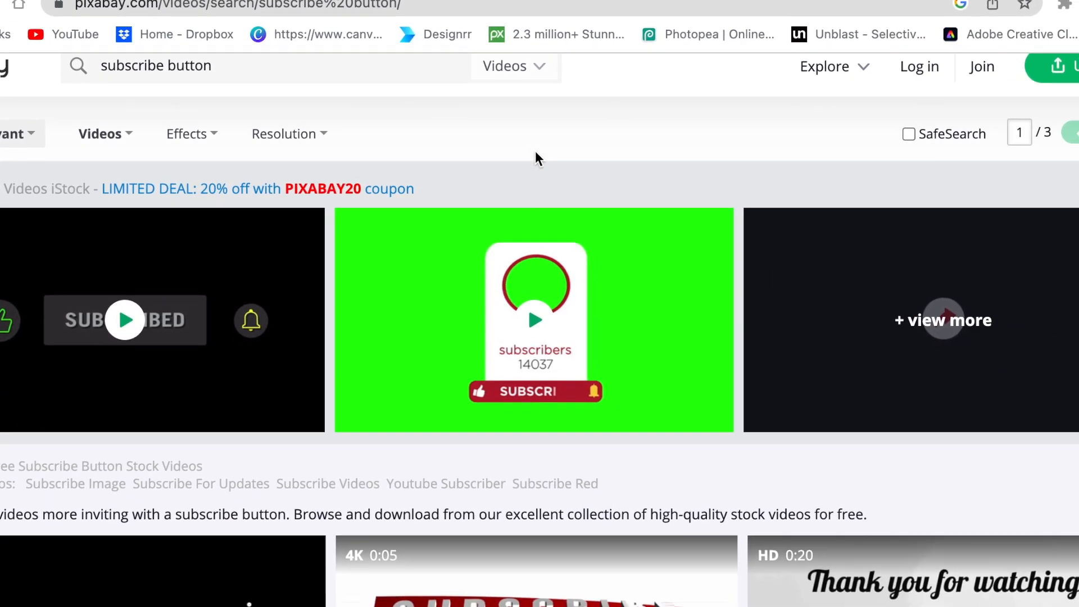
scroll(down, 3)
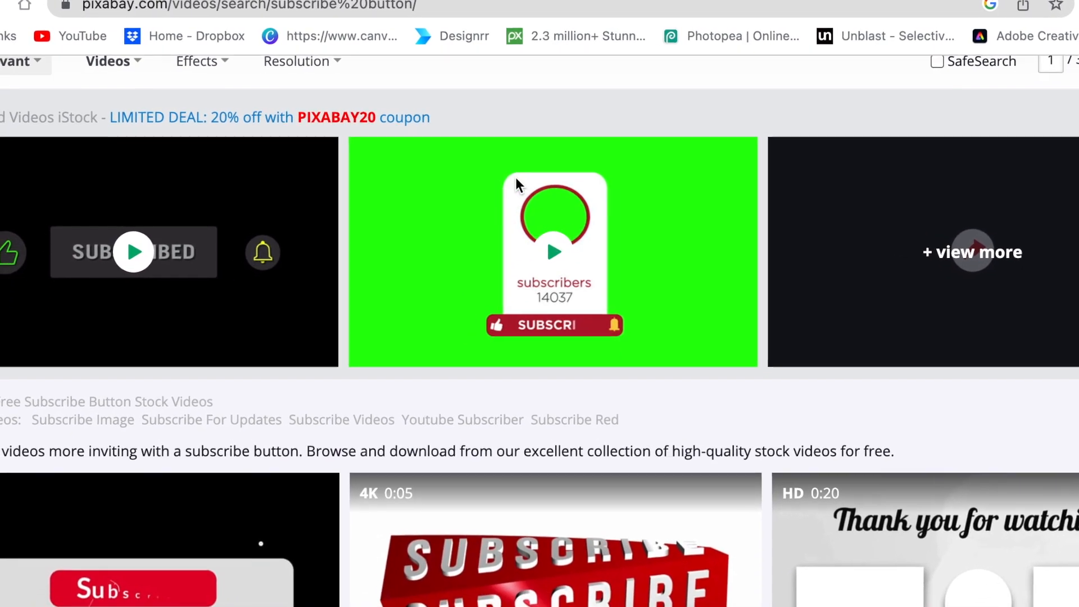
scroll(down, 3)
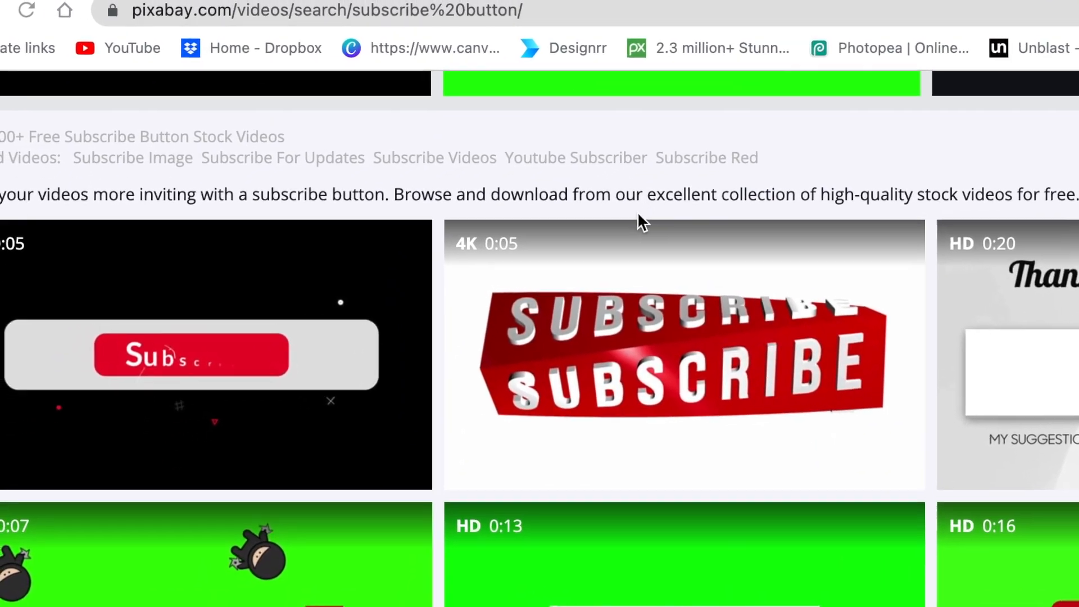
scroll(down, 3)
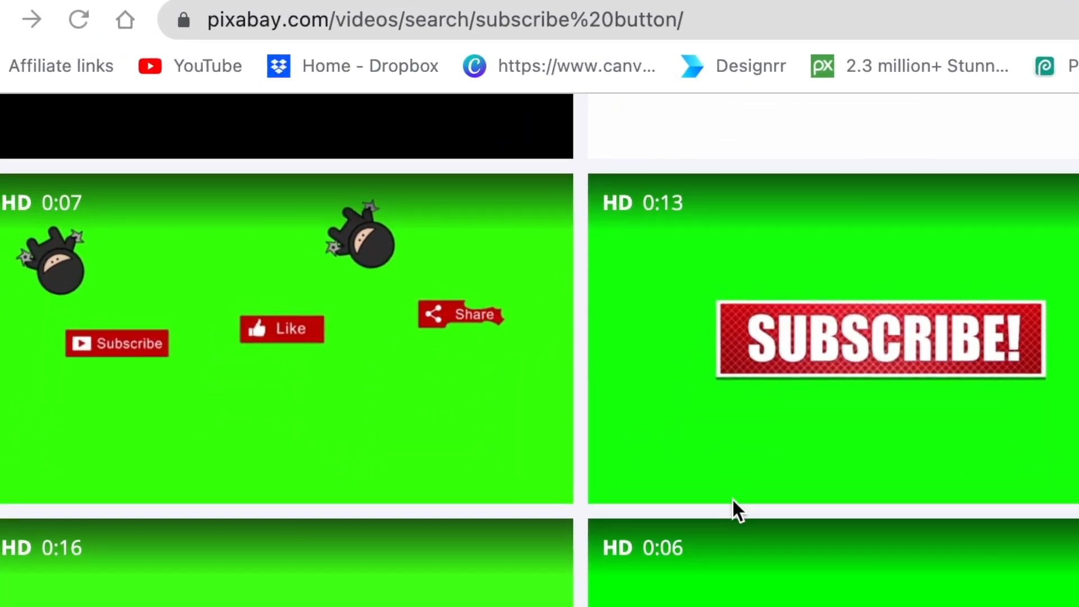
scroll(down, 3)
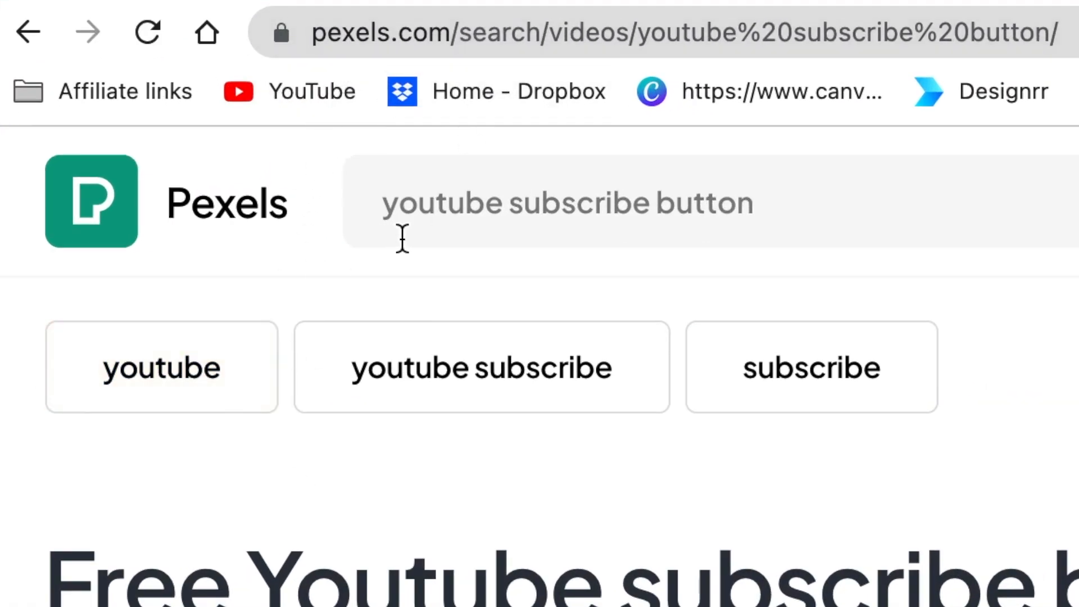
mouse_move(577, 303)
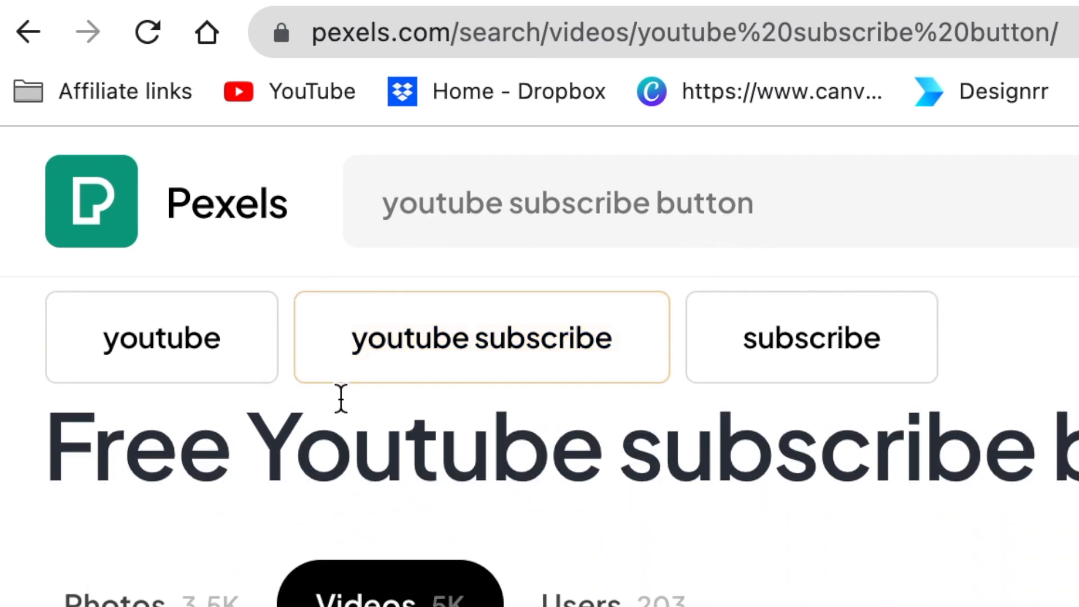
scroll(down, 3)
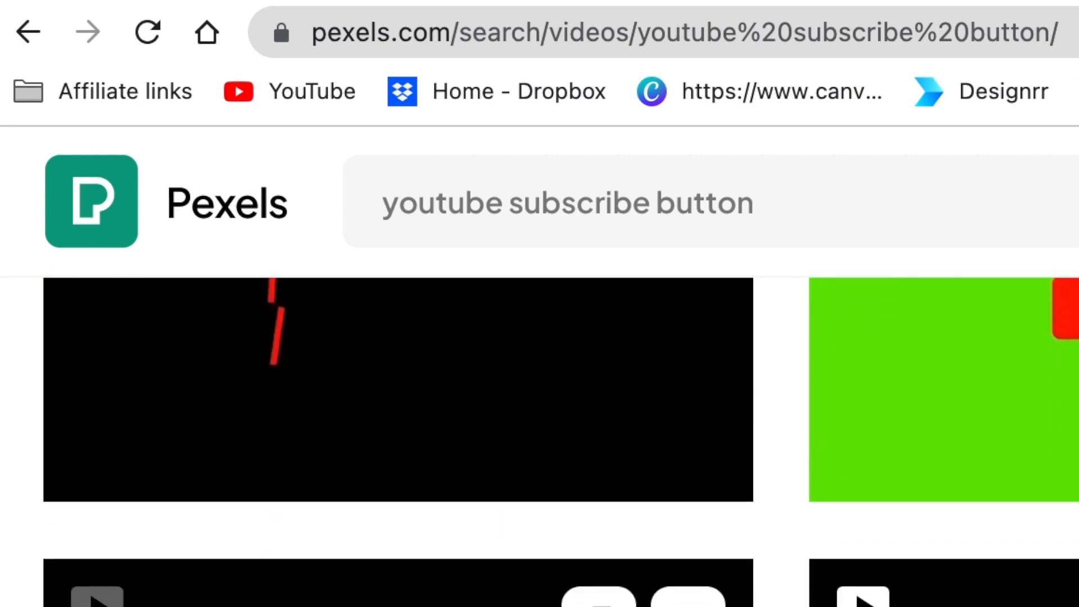
scroll(down, 3)
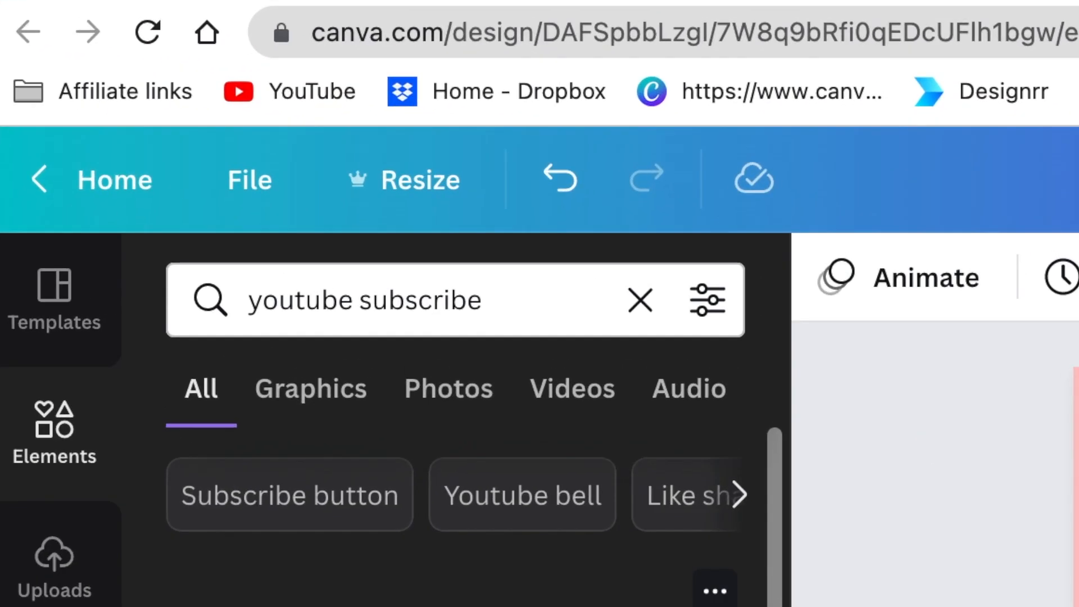
mouse_move(332, 505)
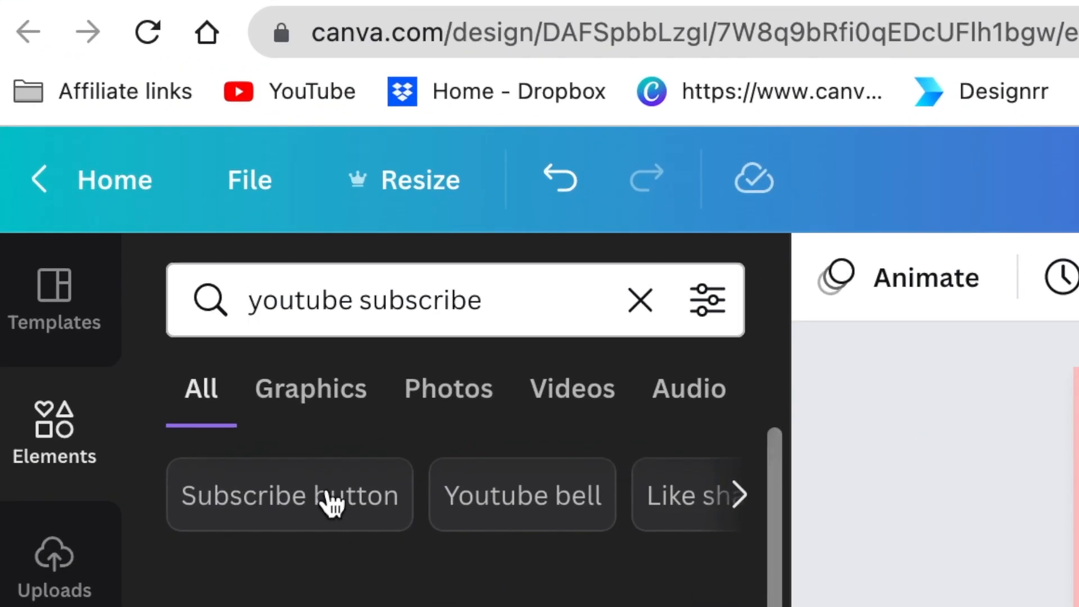
mouse_move(303, 351)
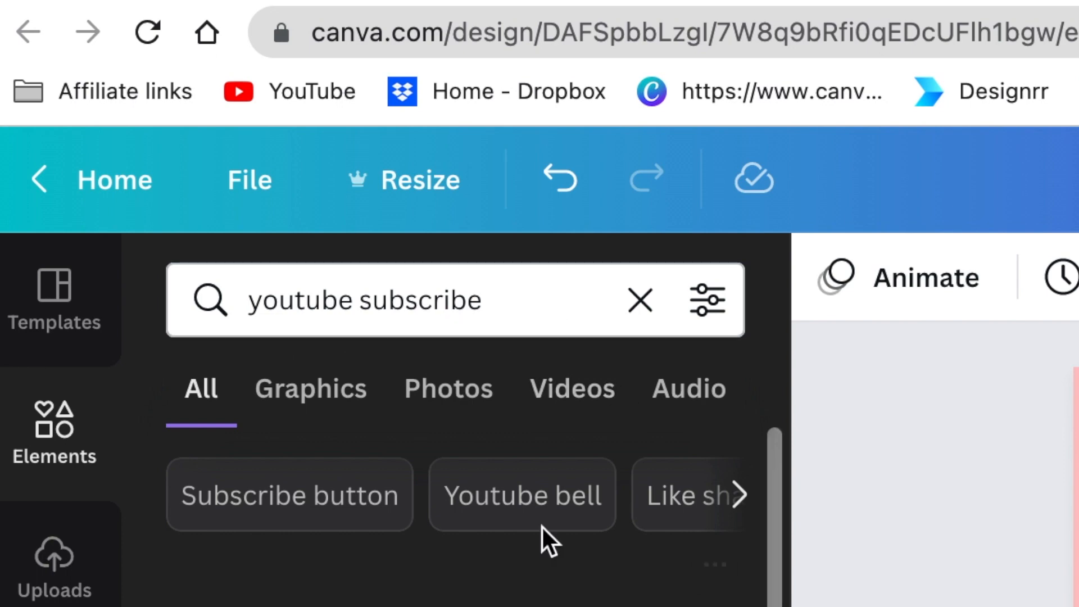
- Filter the 'youtube subscribe' elements to Videos and add a green-screen subscribe clip
click(571, 387)
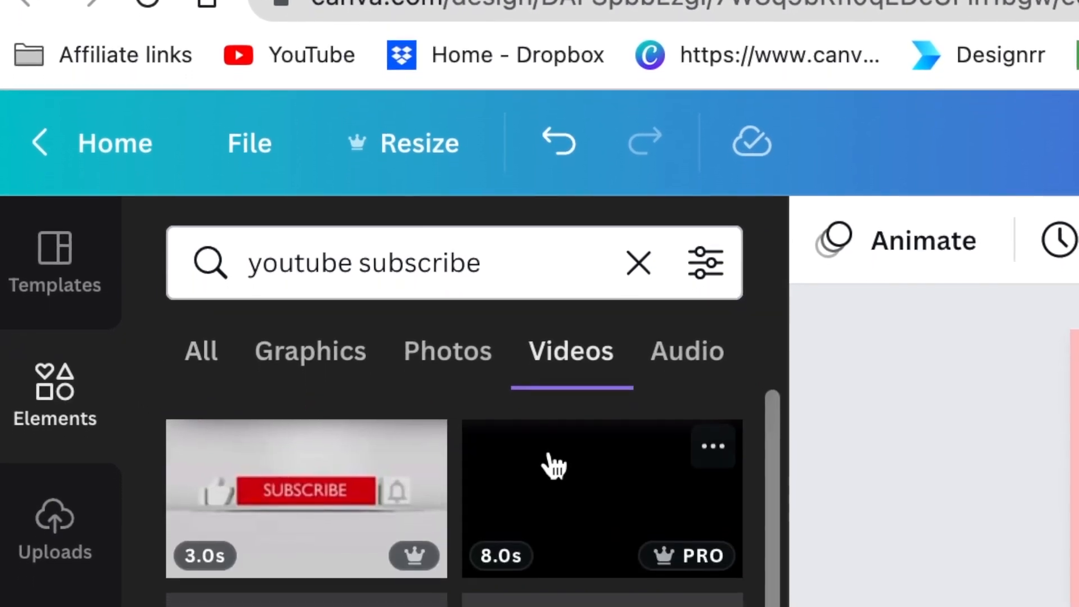
scroll(down, 3)
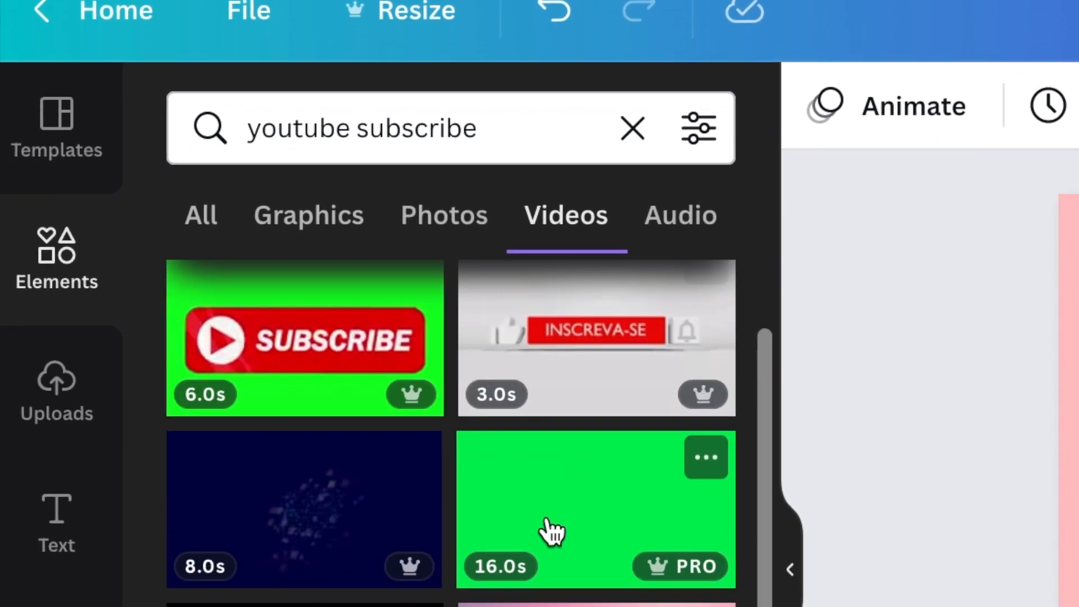
scroll(down, 3)
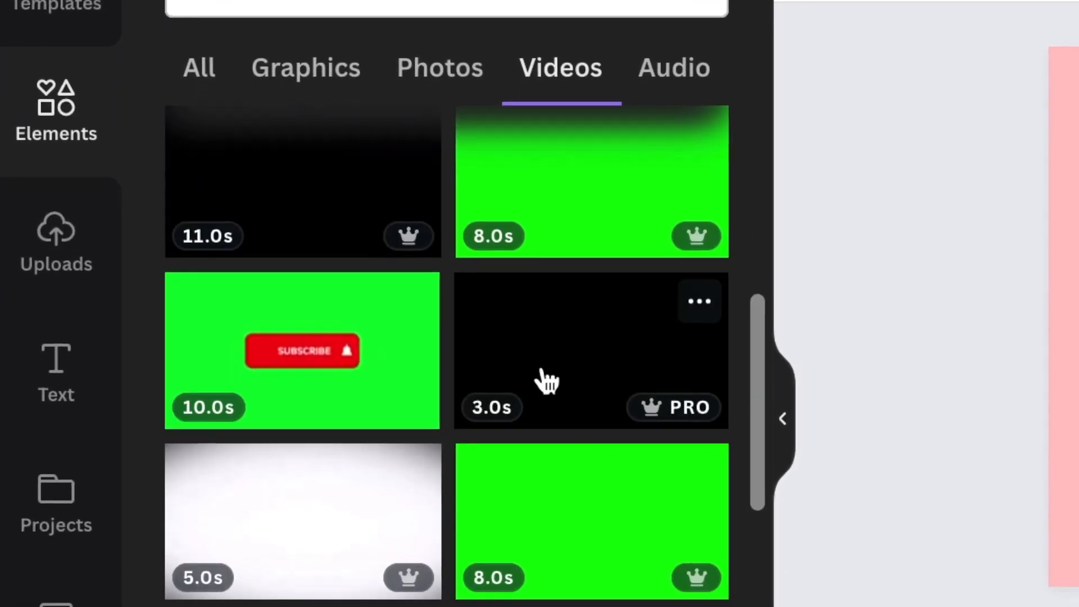
scroll(down, 3)
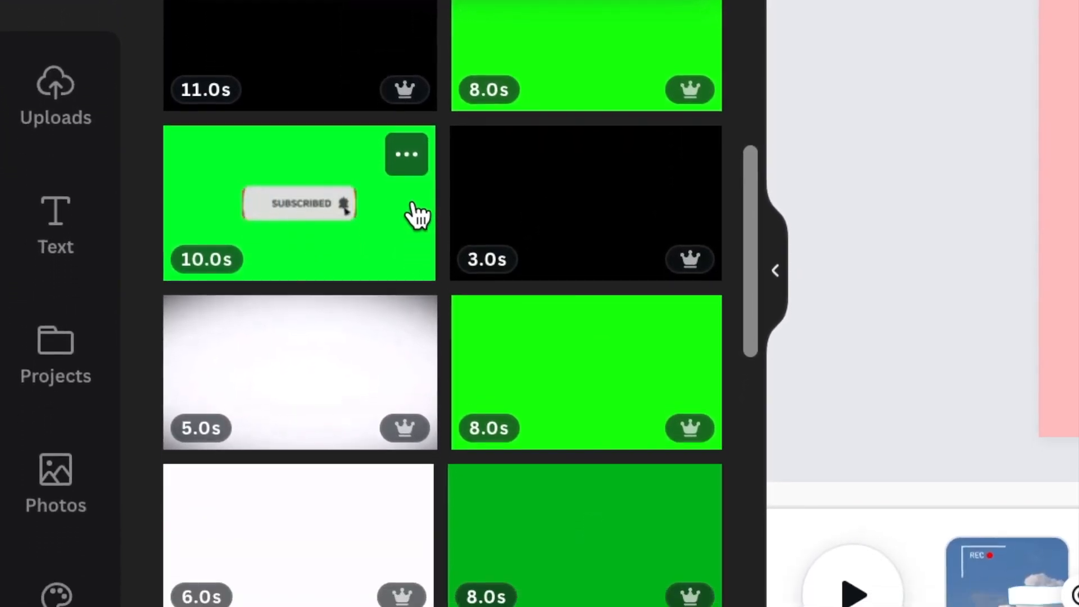
scroll(down, 3)
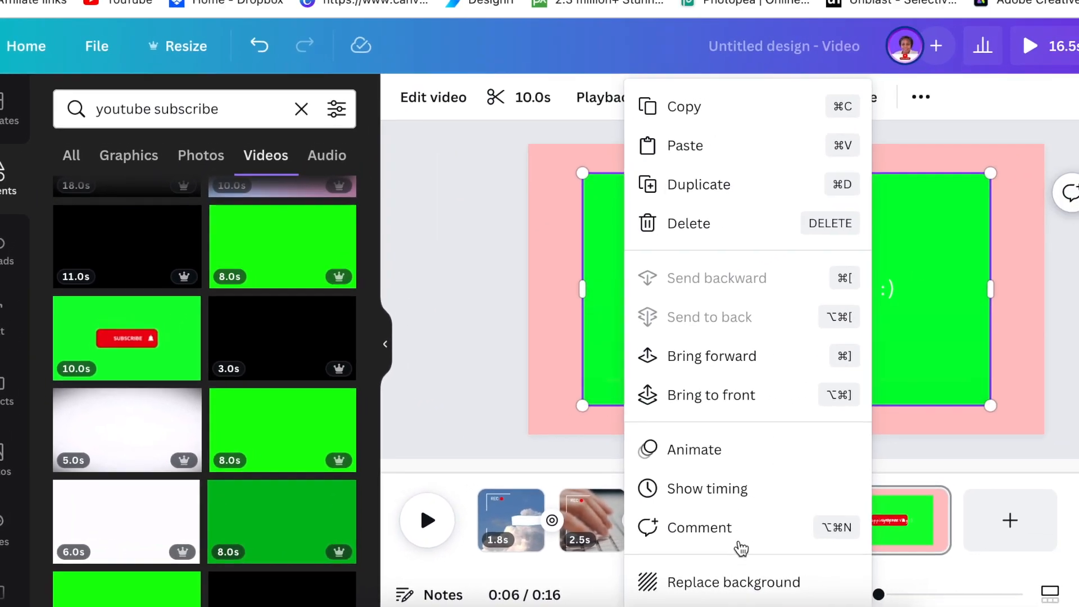
click(693, 450)
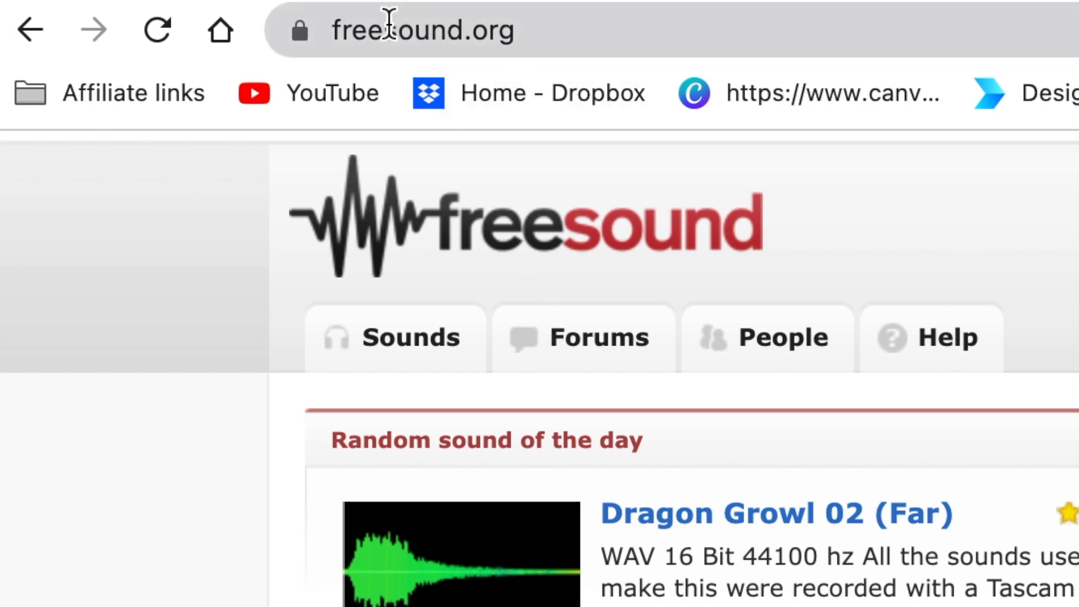
mouse_move(551, 51)
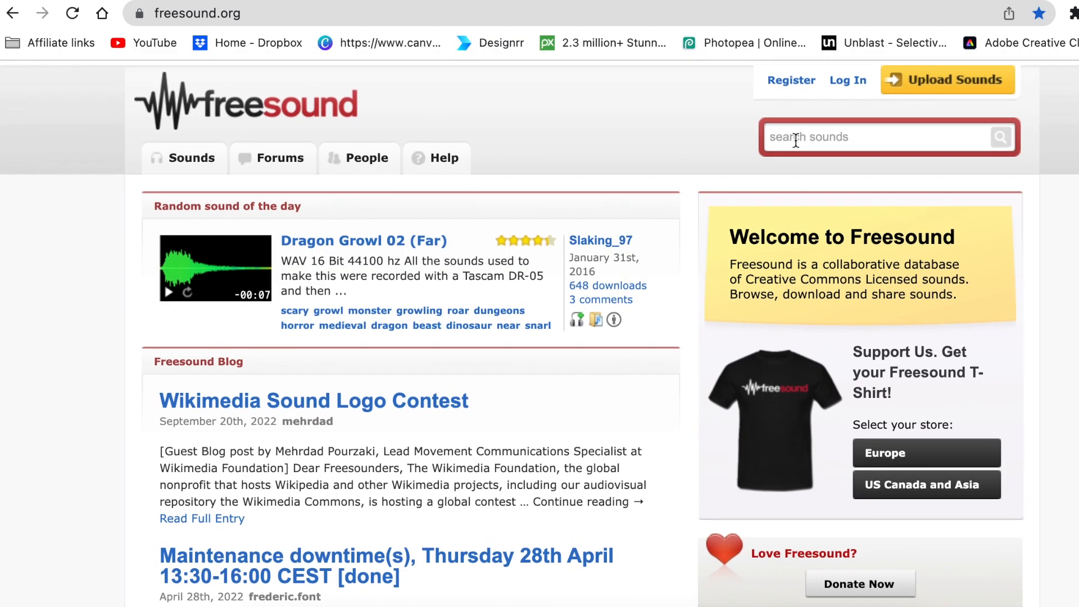
- Search Freesound for 'click' sounds and scroll the results
text(click)
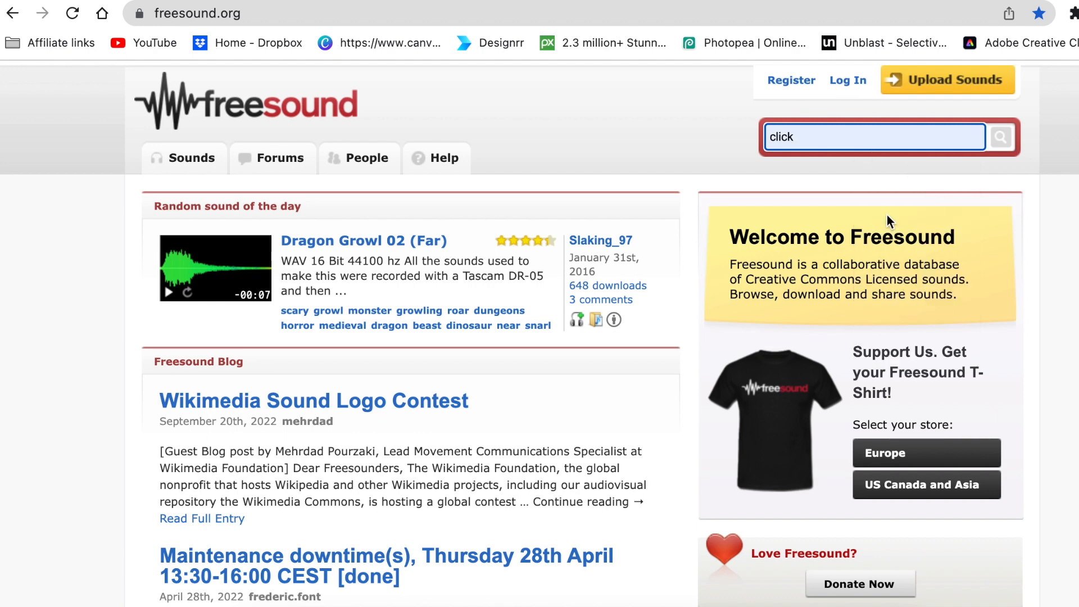
key(Return)
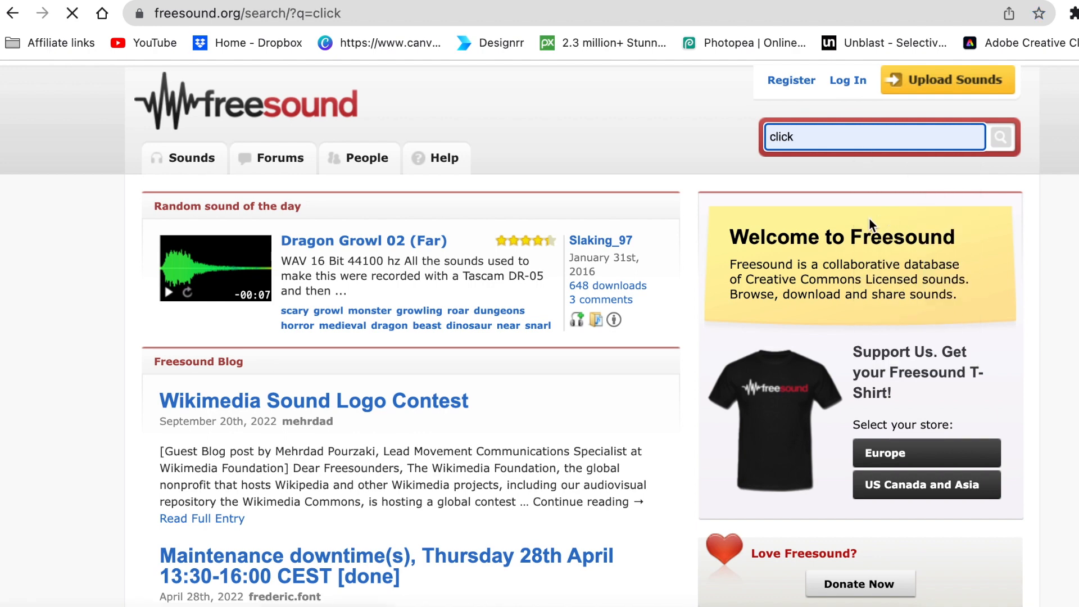
click(999, 136)
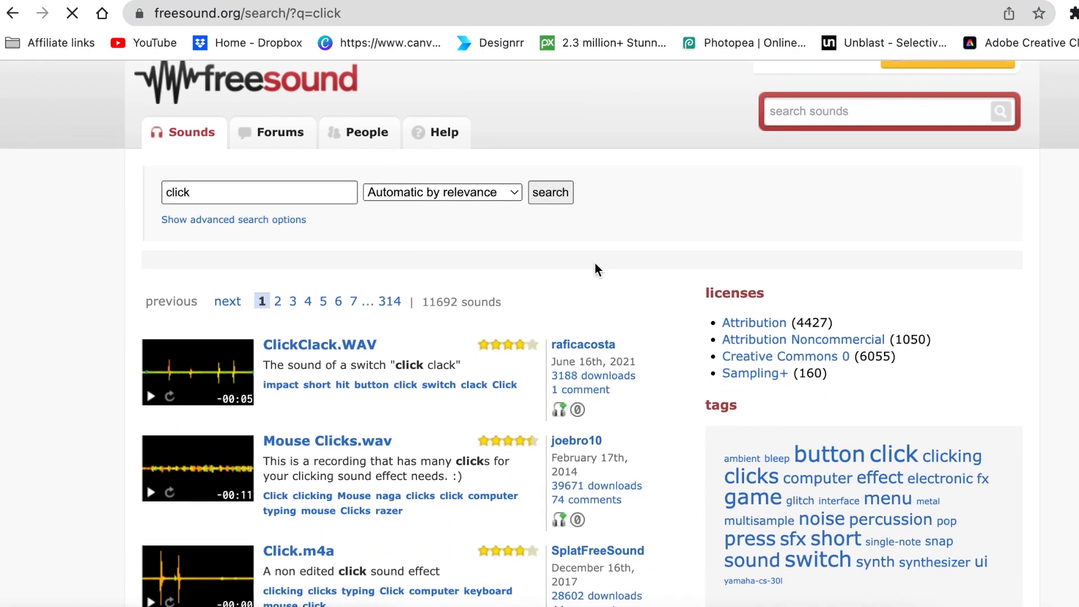
scroll(down, 3)
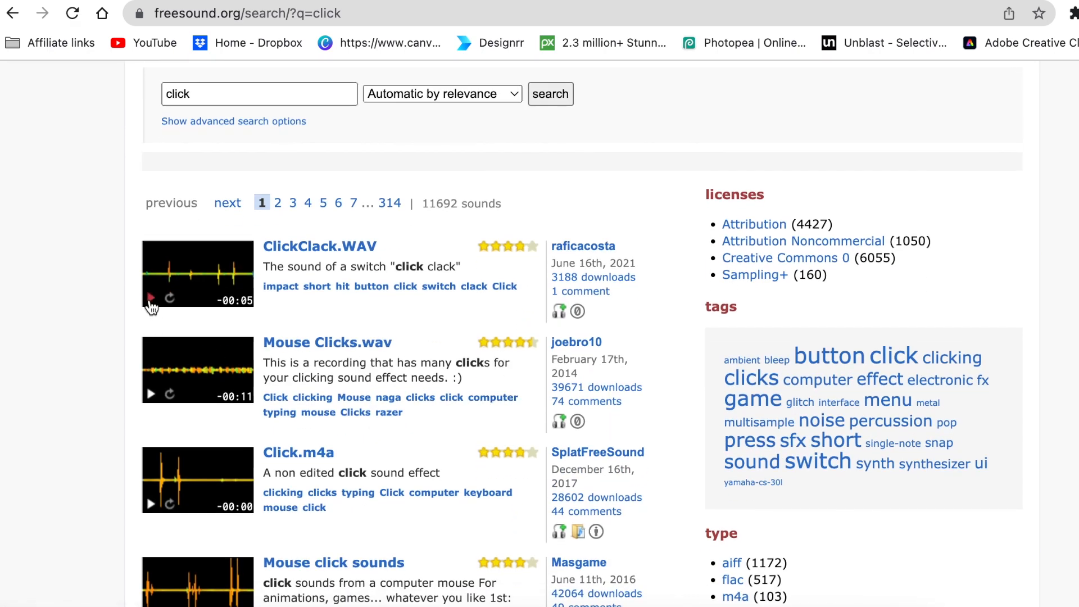
- Preview ClickClack.WAV, then open the Click.m4a sound page
click(150, 297)
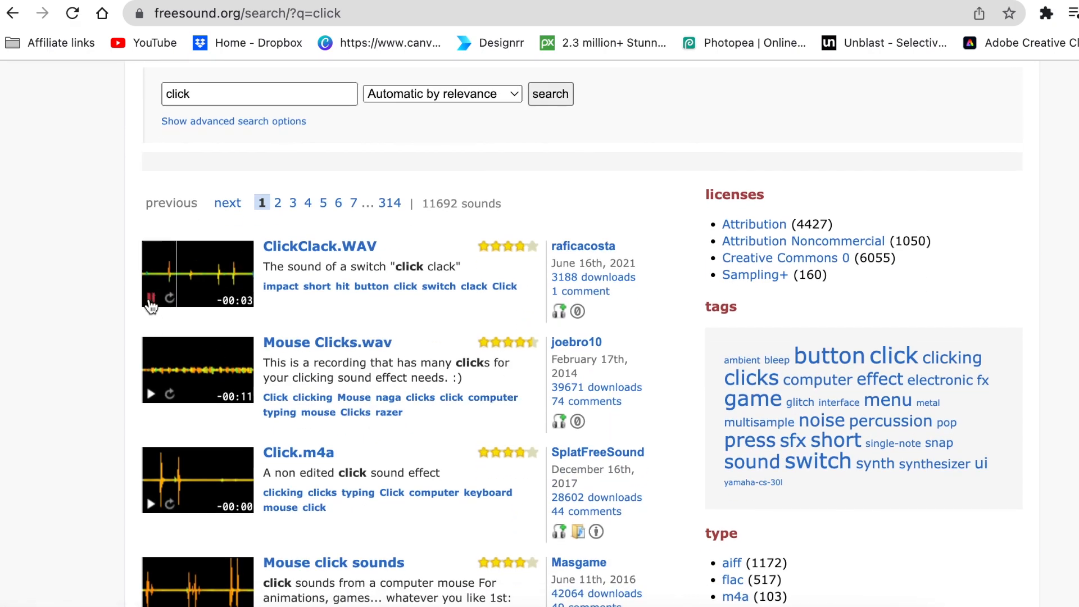
scroll(down, 3)
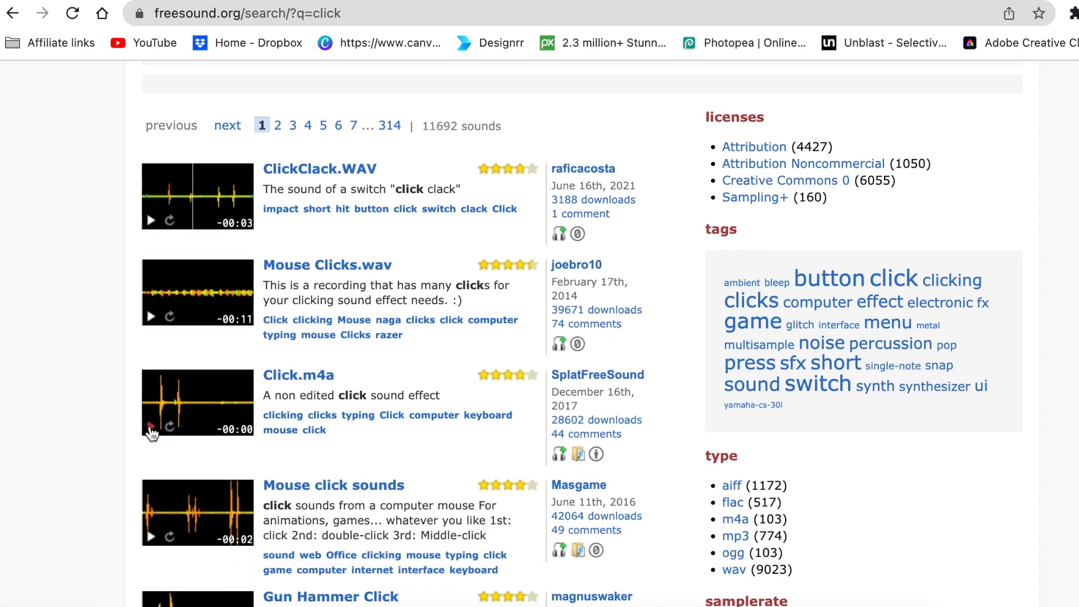
mouse_move(201, 398)
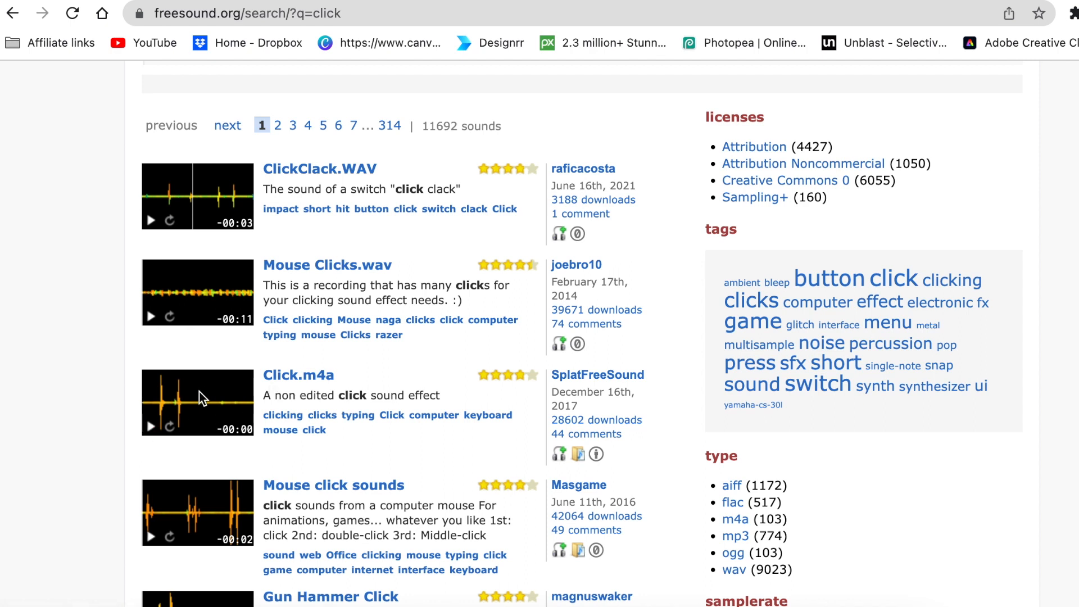
mouse_move(297, 386)
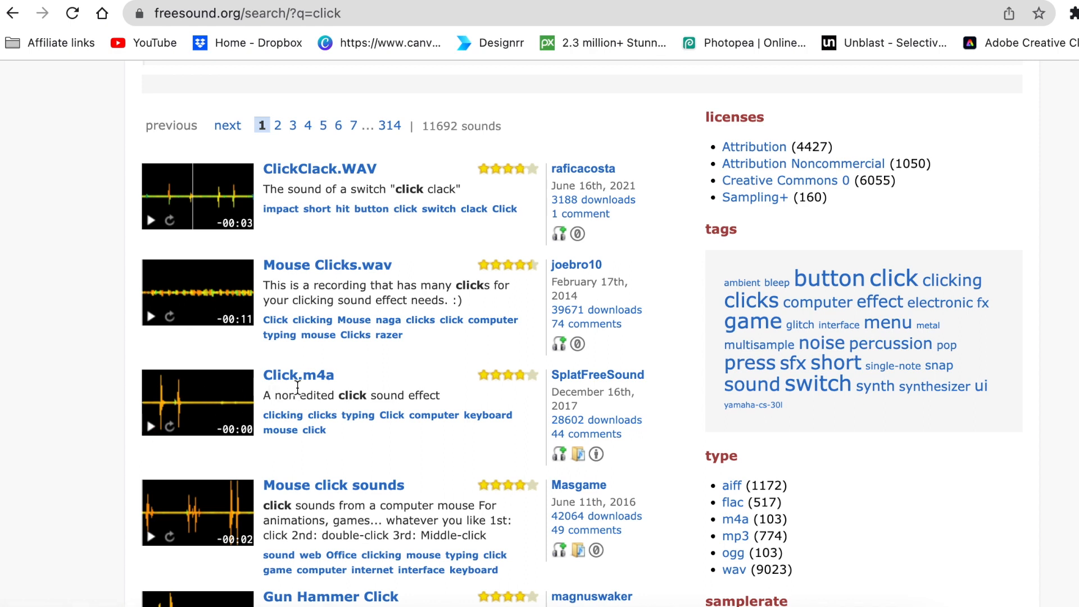
click(297, 375)
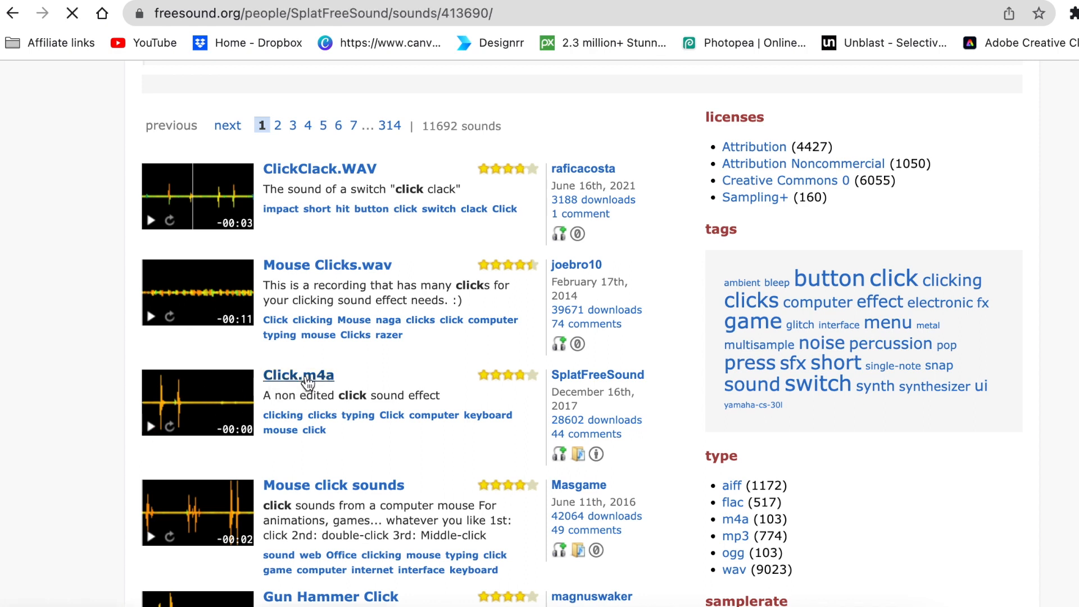
- Play the Click.m4a preview and scroll down to its license and download options
click(298, 375)
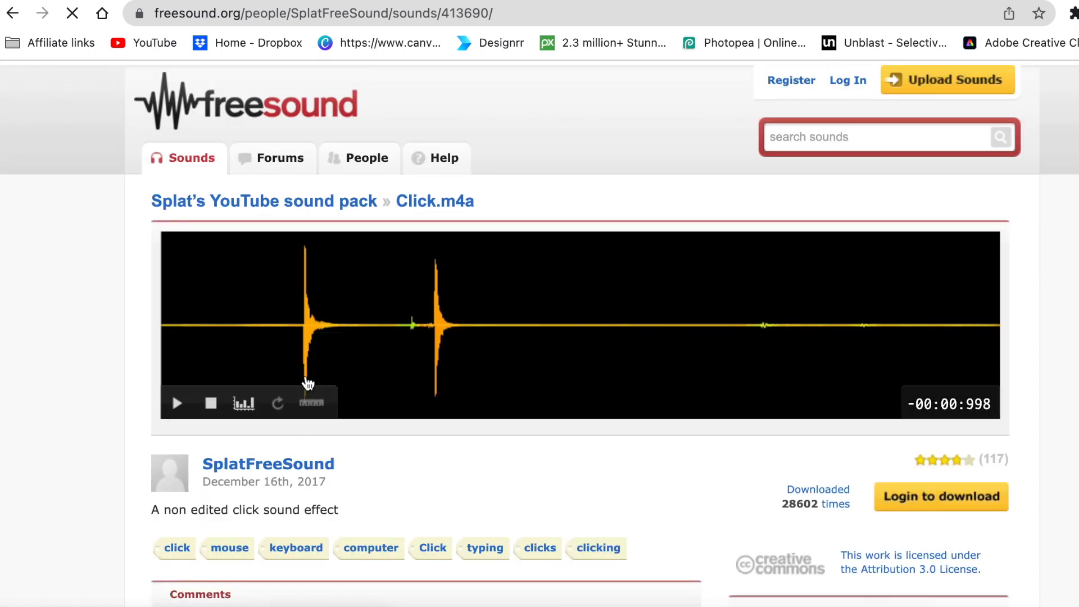
mouse_move(928, 528)
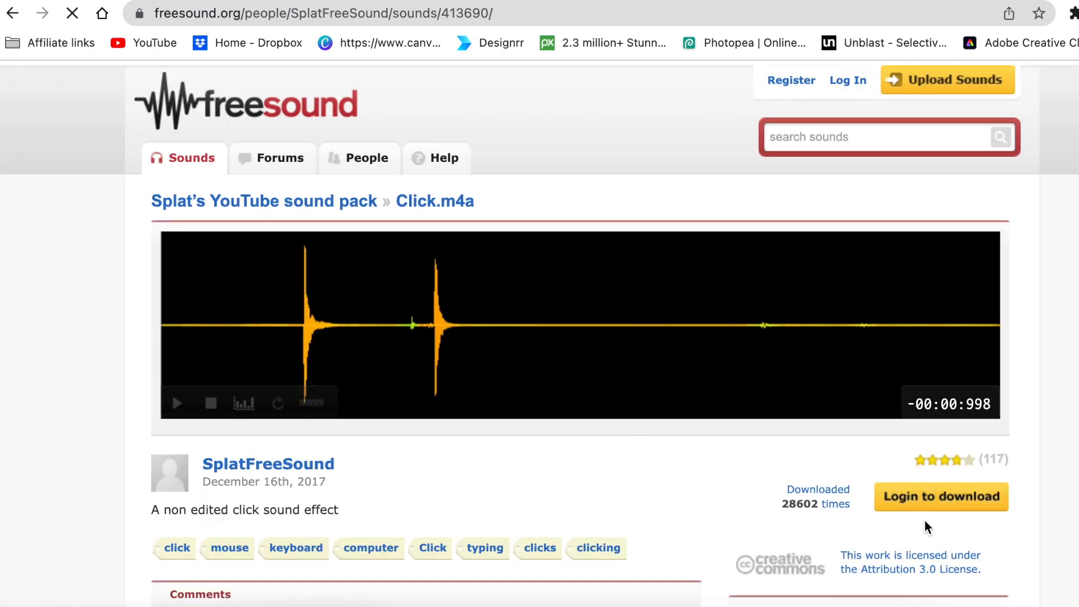
scroll(down, 3)
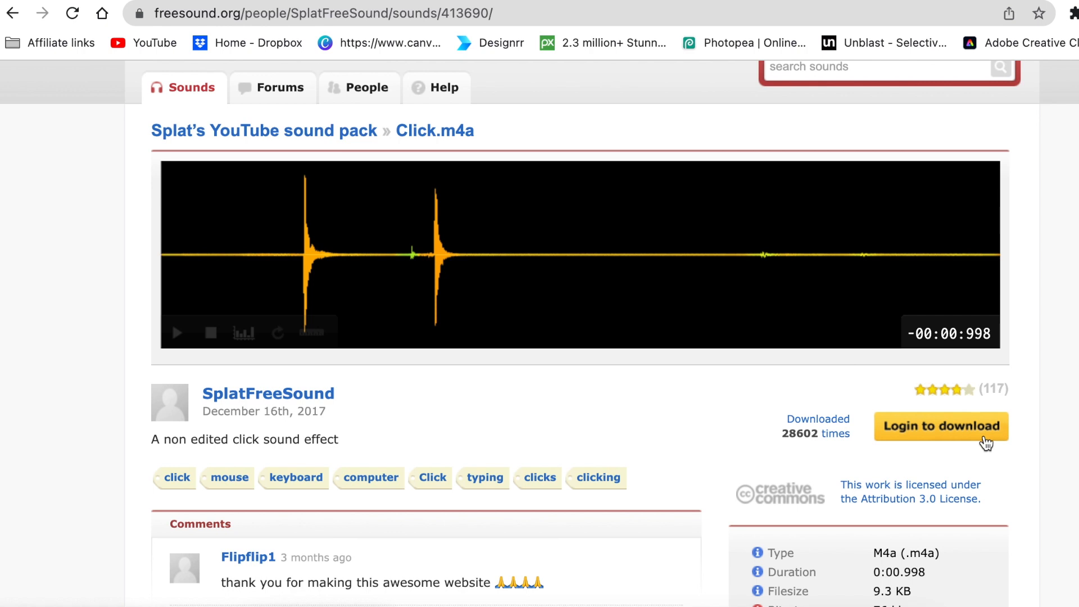
mouse_move(941, 437)
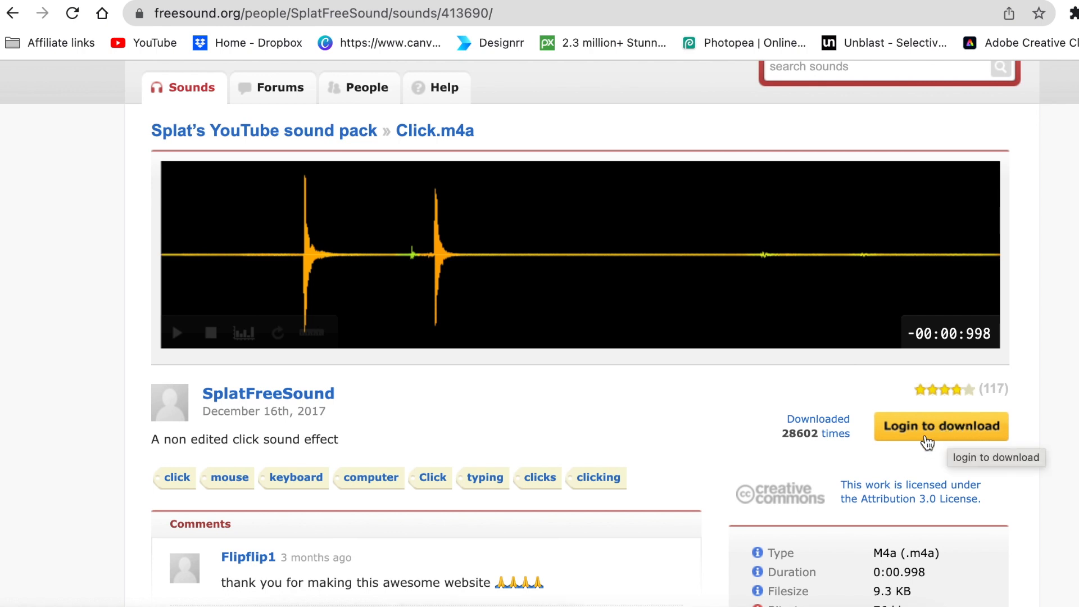
mouse_move(460, 336)
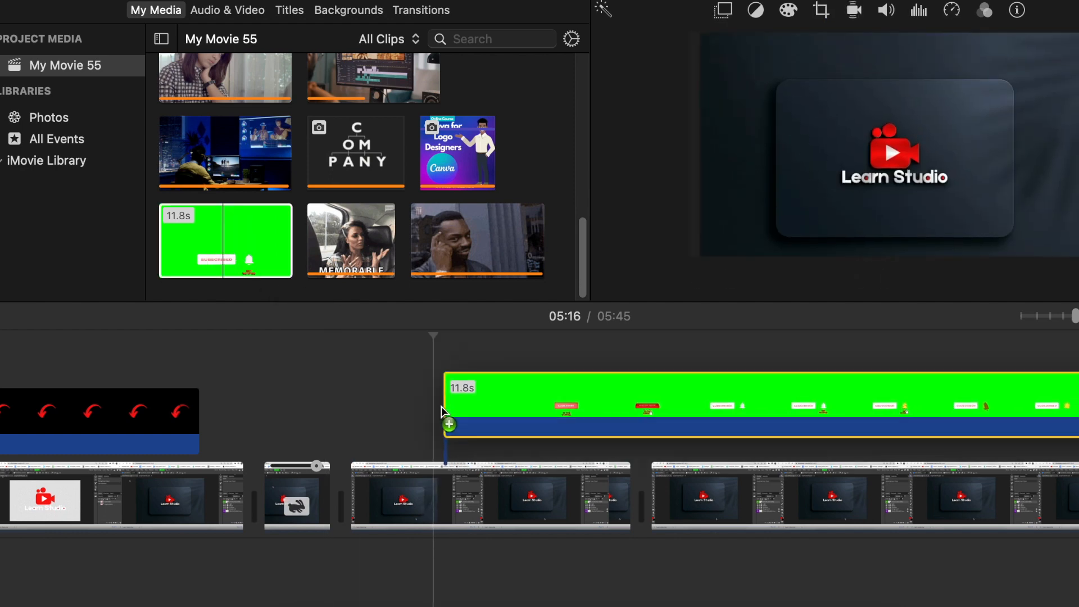
- Layer the green-screen clip above Learn Studio, preview it, and select it
click(688, 406)
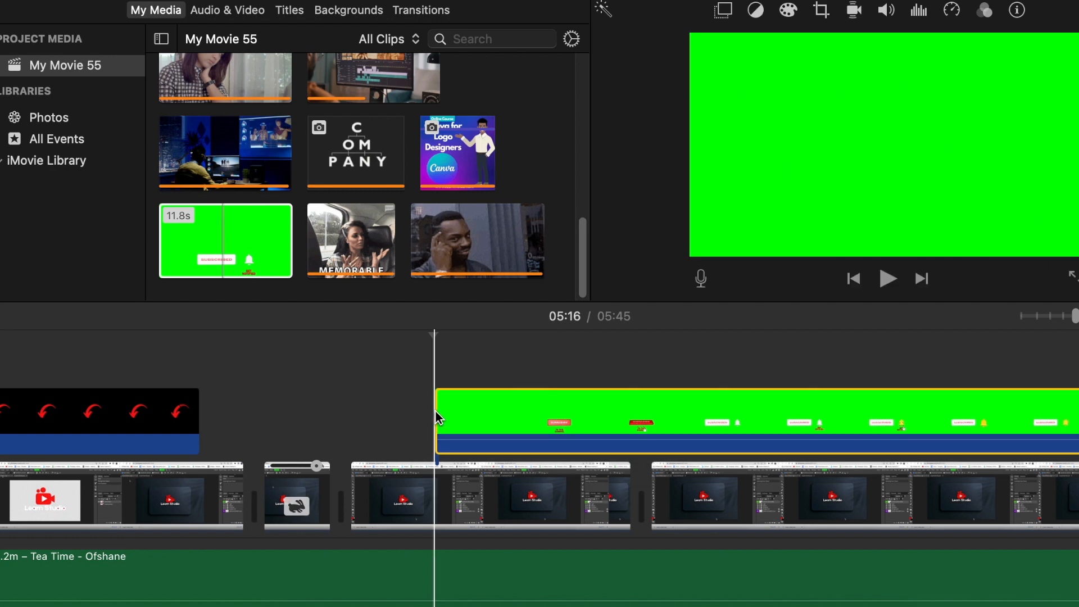
click(475, 420)
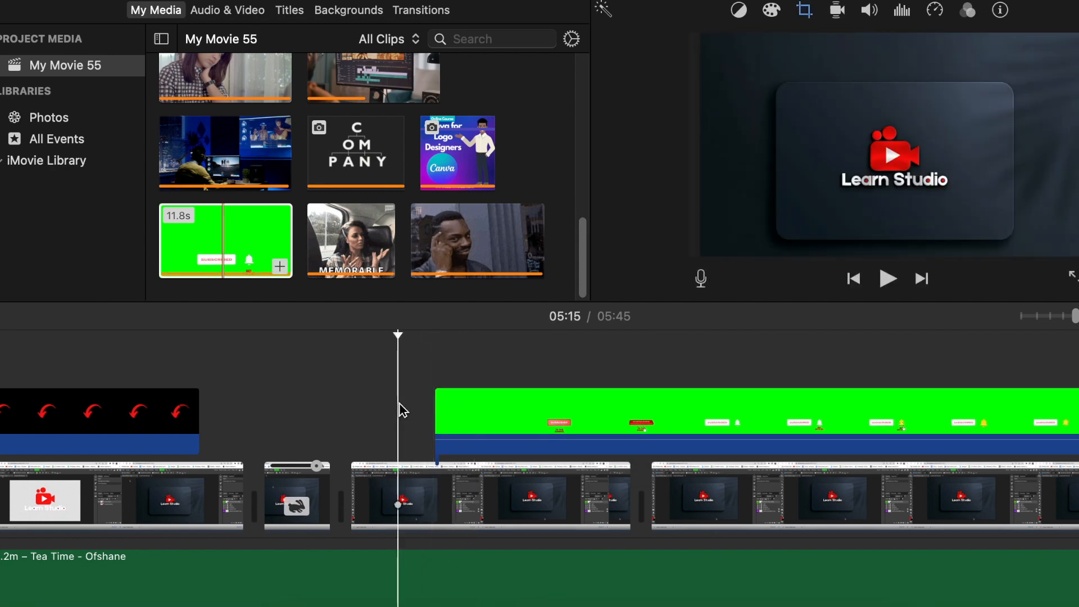
click(887, 279)
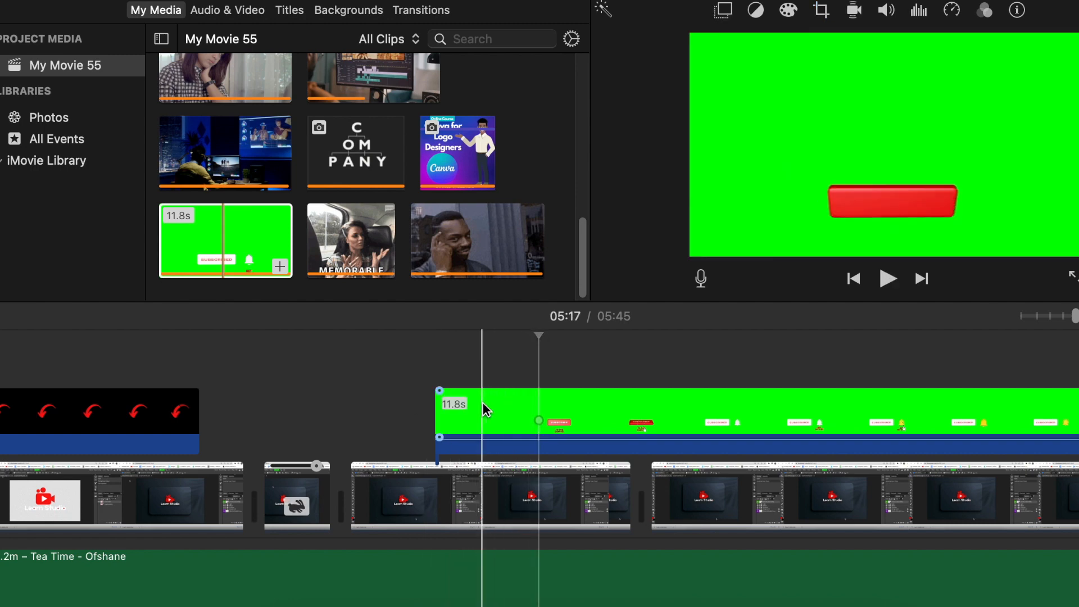
click(530, 445)
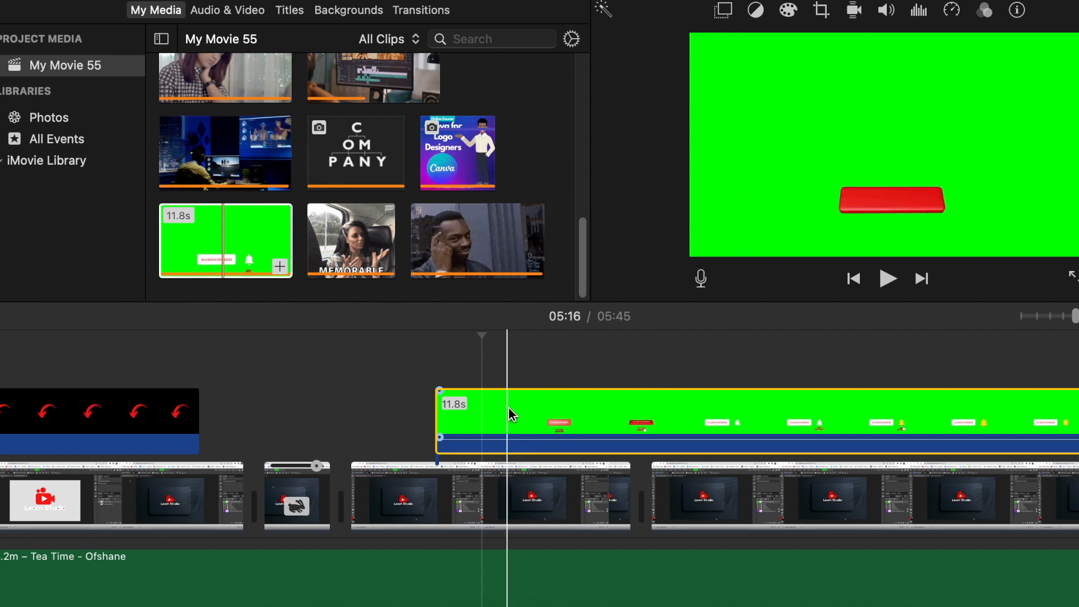
click(724, 10)
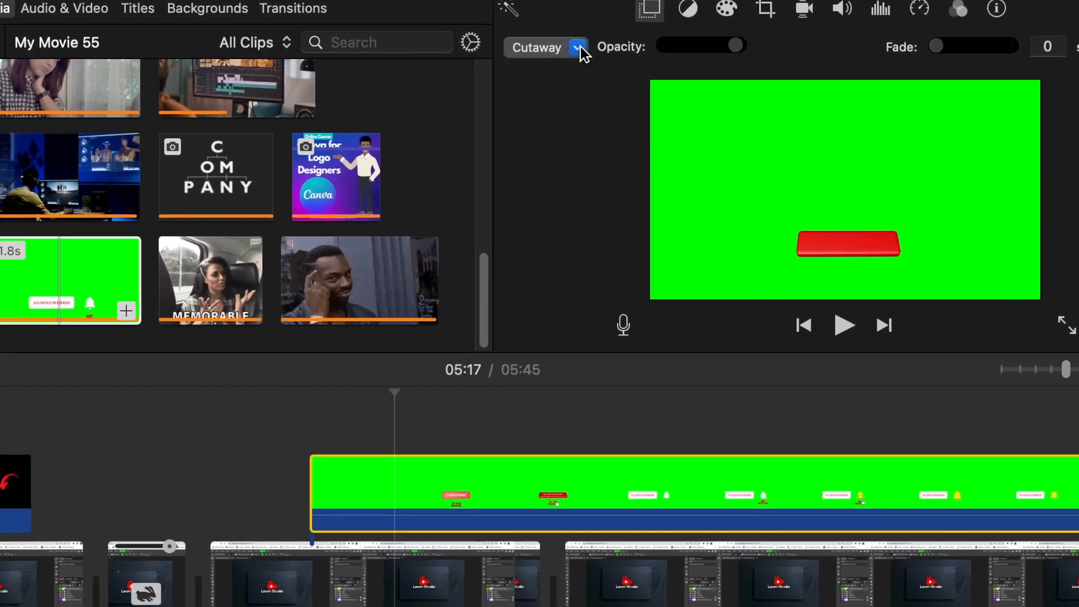
- Switch the overlay mode from Cutaway to Green/Blue Screen and preview the keyed result
click(577, 46)
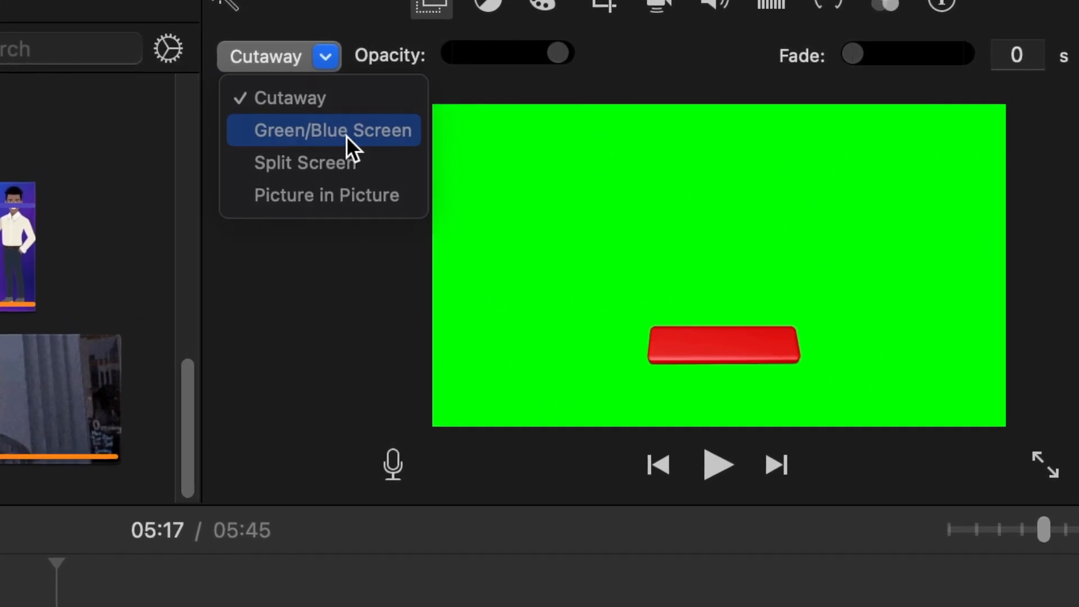
click(333, 130)
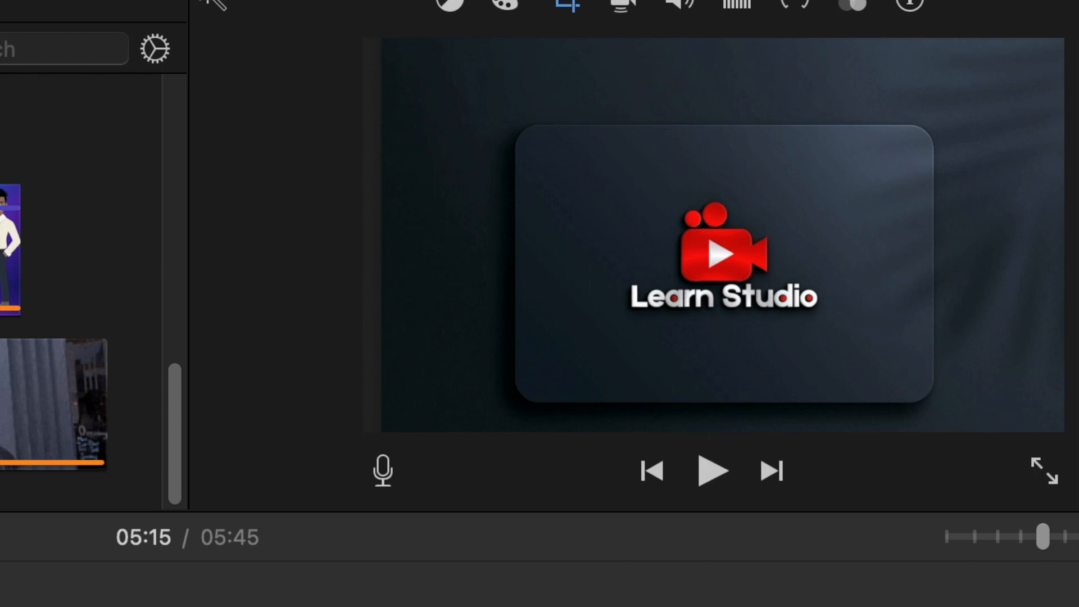
click(713, 472)
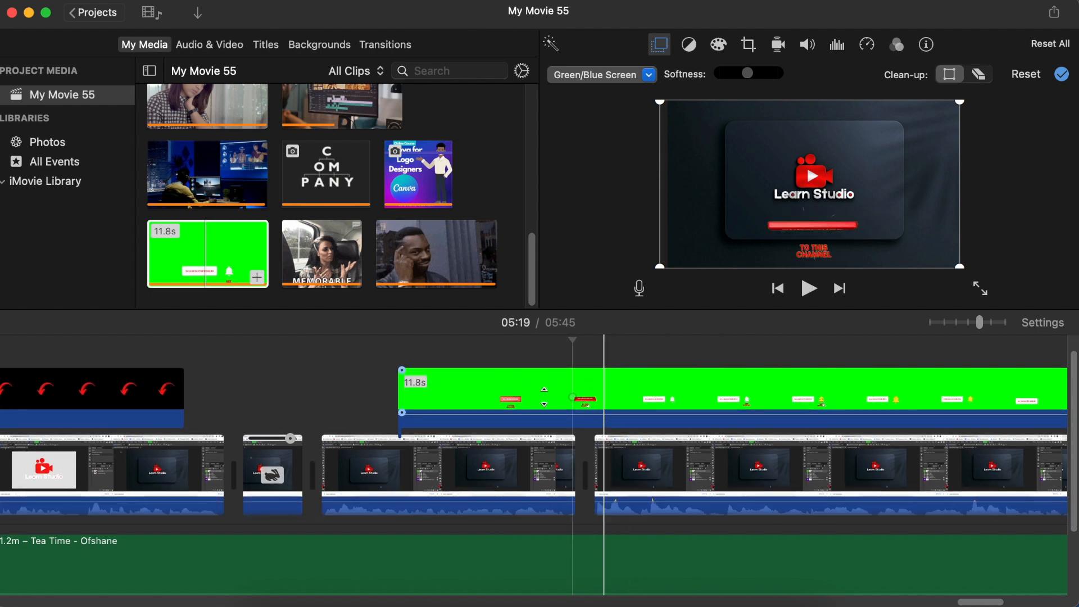
- Place the 0.9-second click sound under the subscribe press and check that moment
scroll(down, 3)
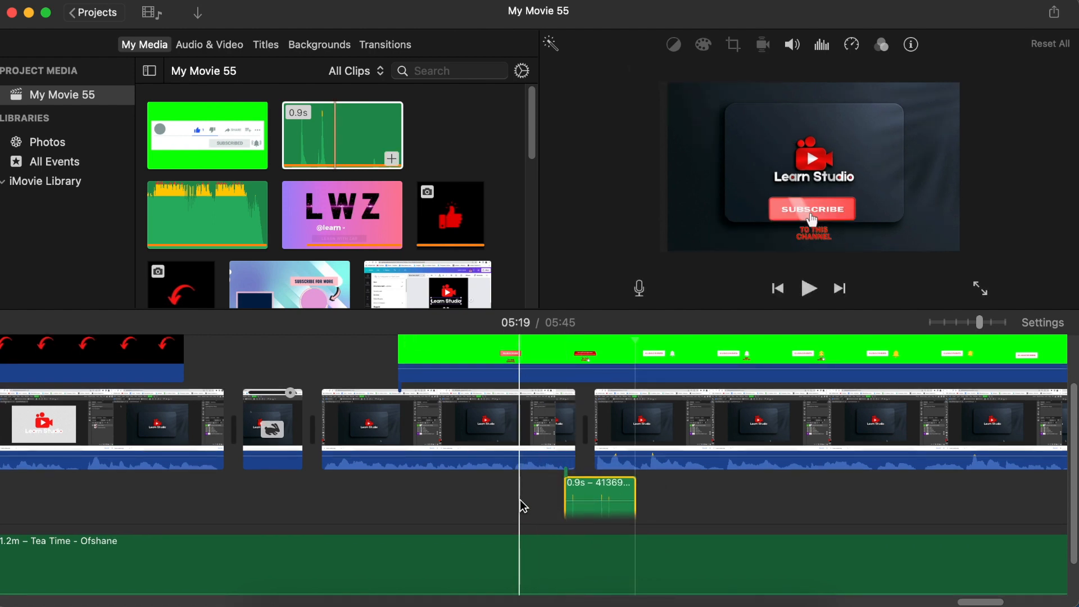
click(658, 44)
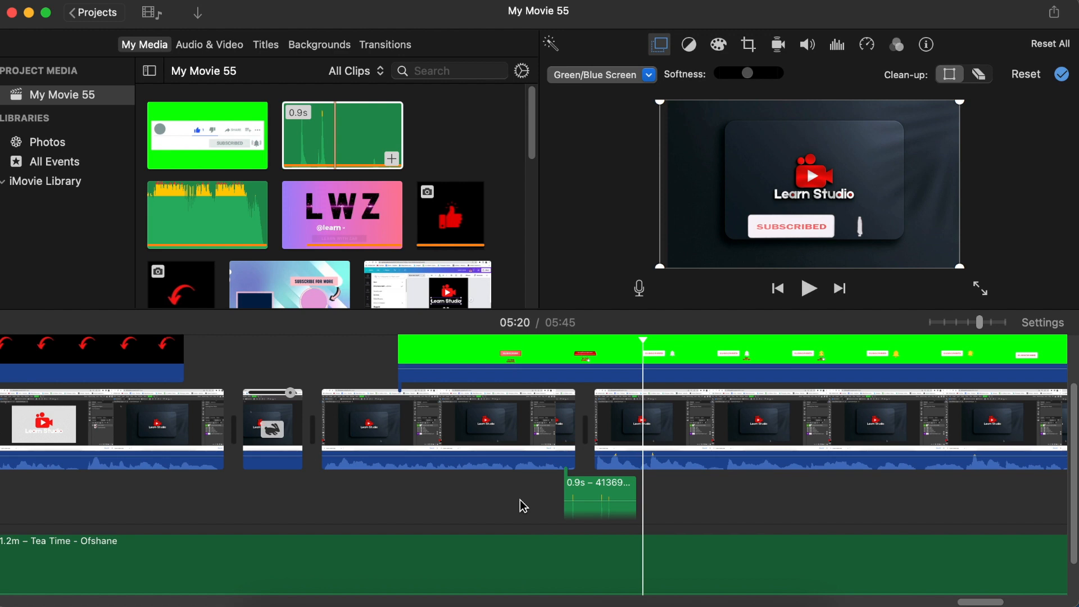